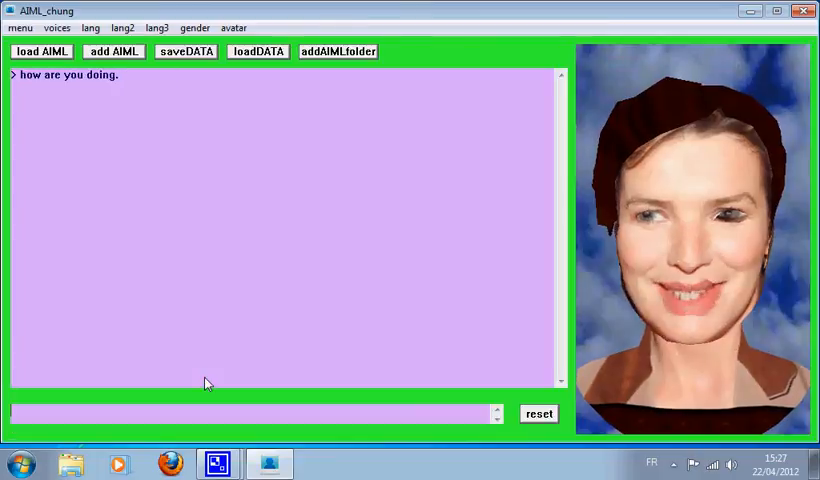
# Step: Greet the avatar with 'hi' and reply 'well thanks'
pyautogui.write('hi')
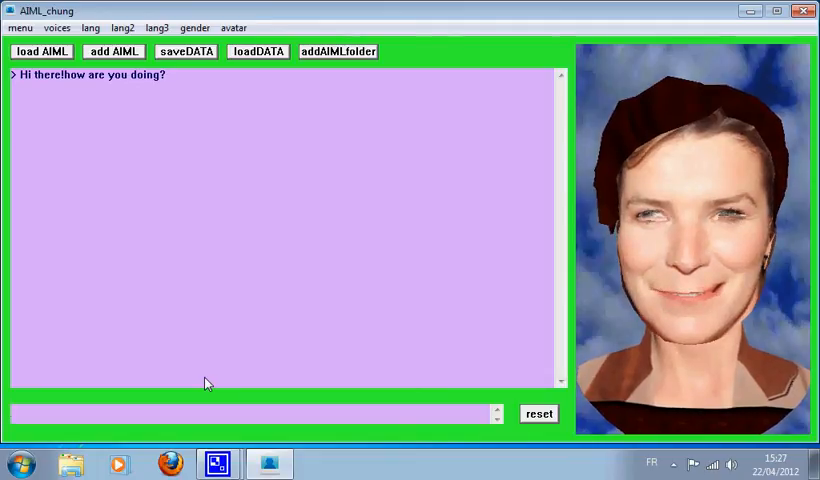
pyautogui.write('well t')
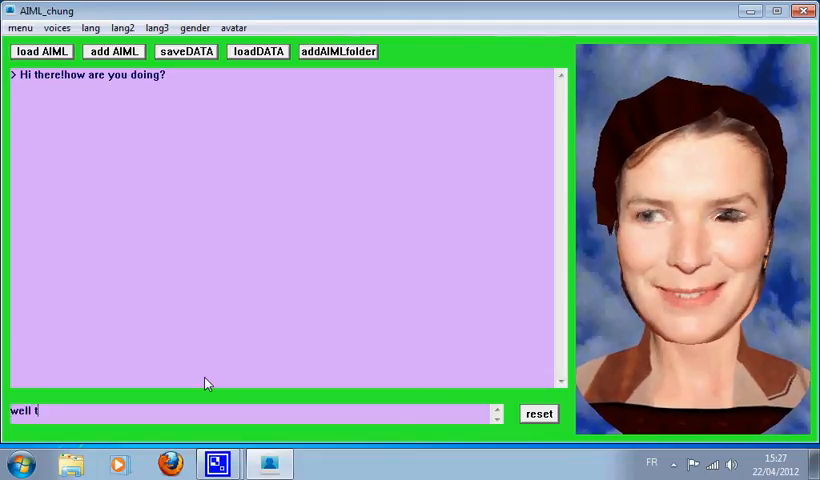
pyautogui.write('hzanks')
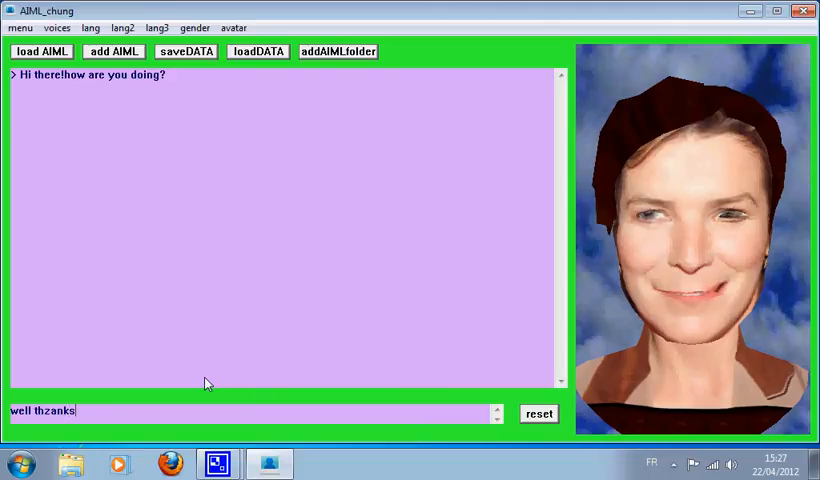
pyautogui.press('backspace')
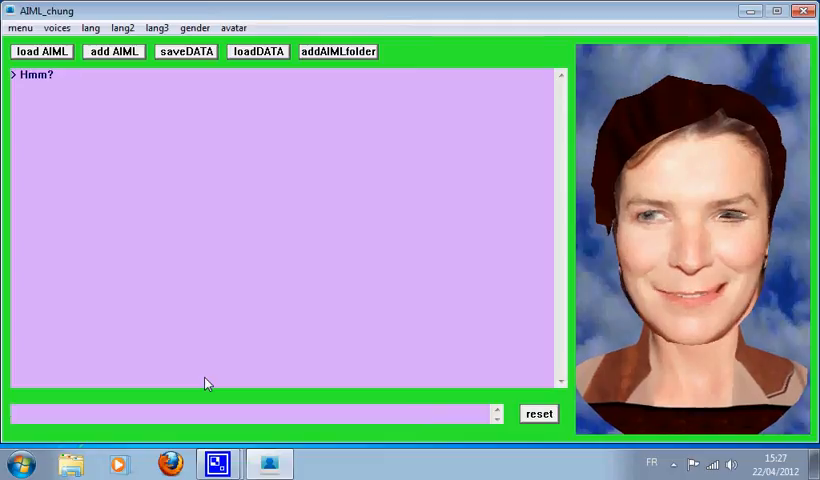
# Step: Ask 'whats your name' and greet Elise by name once she answers
pyautogui.write('whats you n')
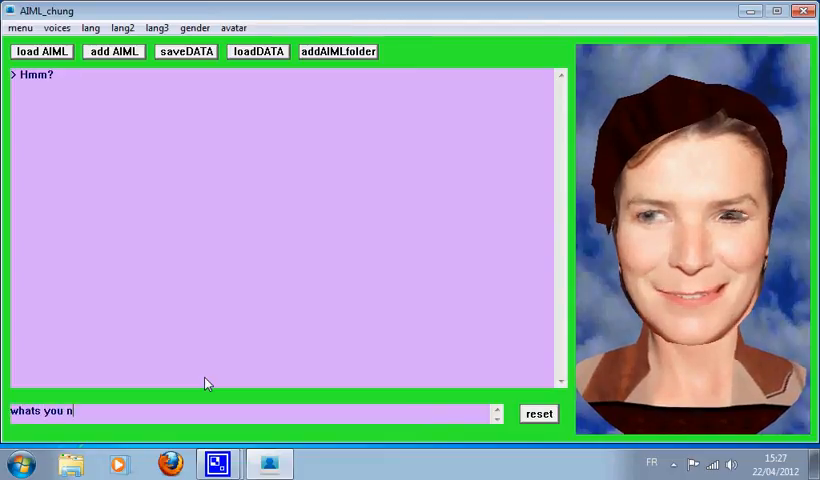
pyautogui.write('ame')
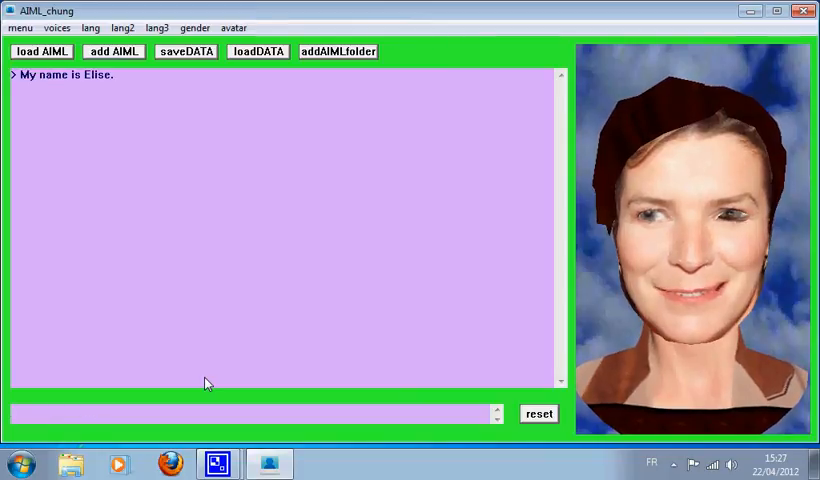
pyautogui.write('hi el')
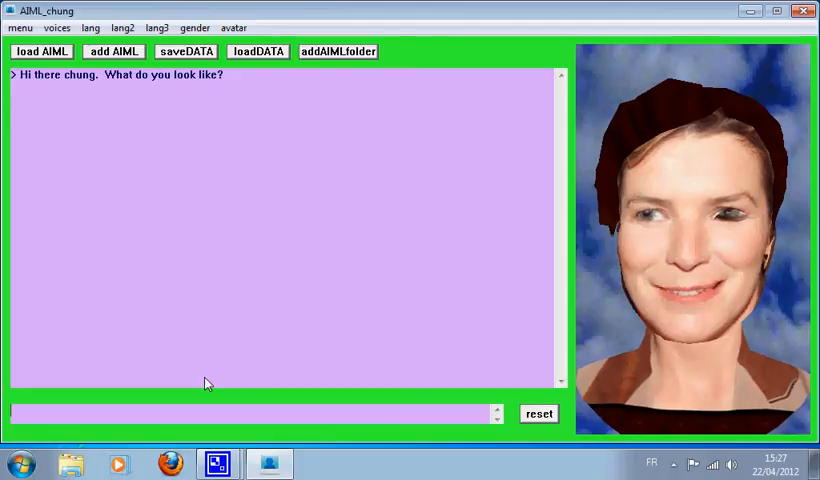
# Step: Tell Elise 'i am a man'
pyautogui.write('i a')
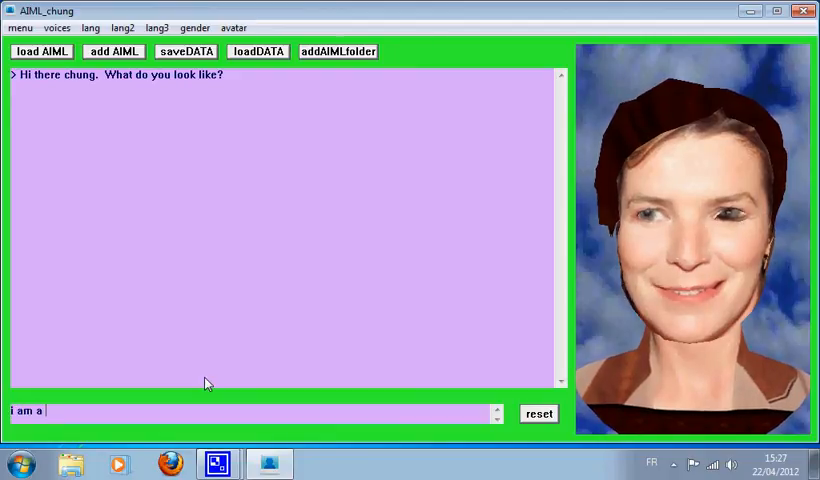
pyautogui.write('m')
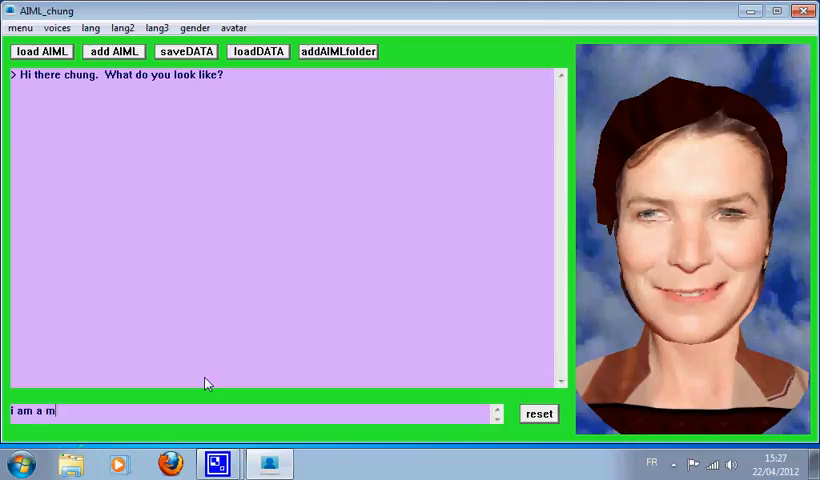
pyautogui.write('an')
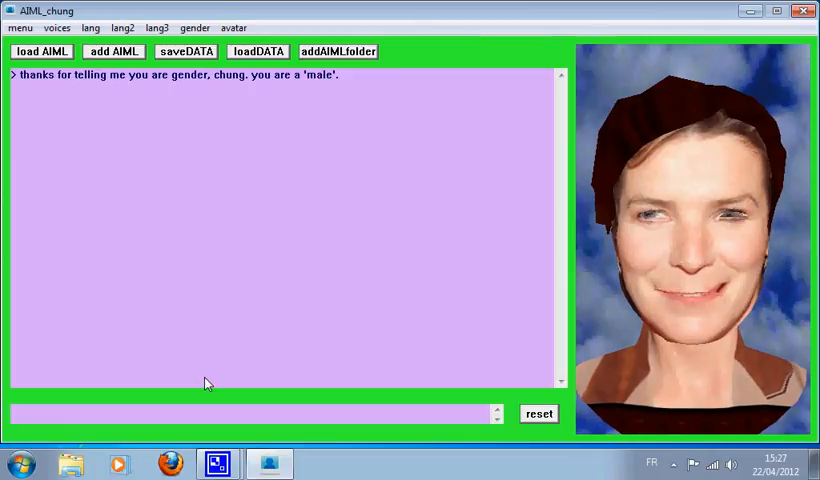
# Step: Ask Elise her gender, retyping the question as 'what is your gender'
pyautogui.write('a')
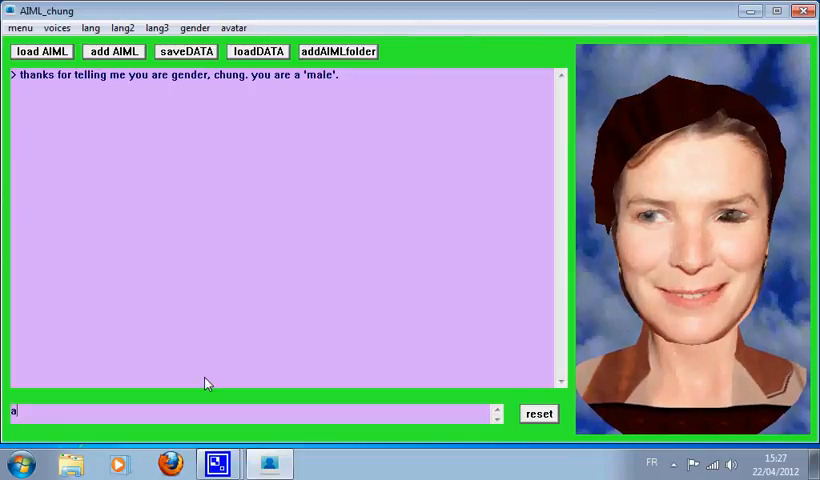
pyautogui.write('nd you')
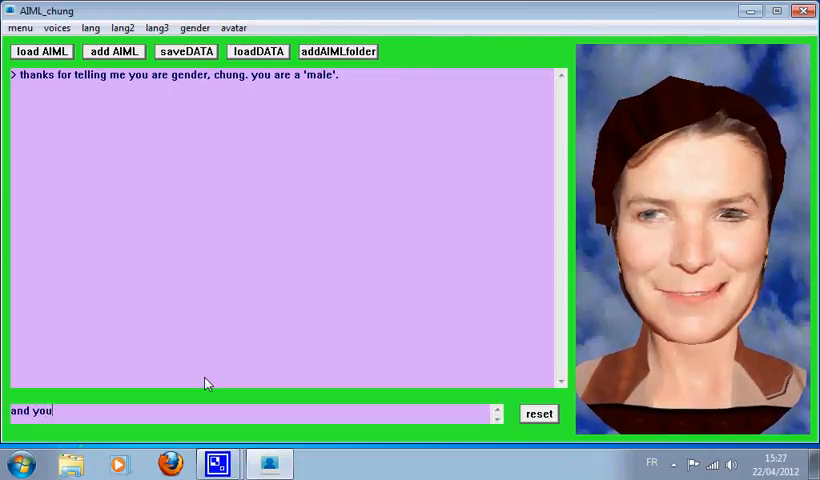
pyautogui.write(',what is')
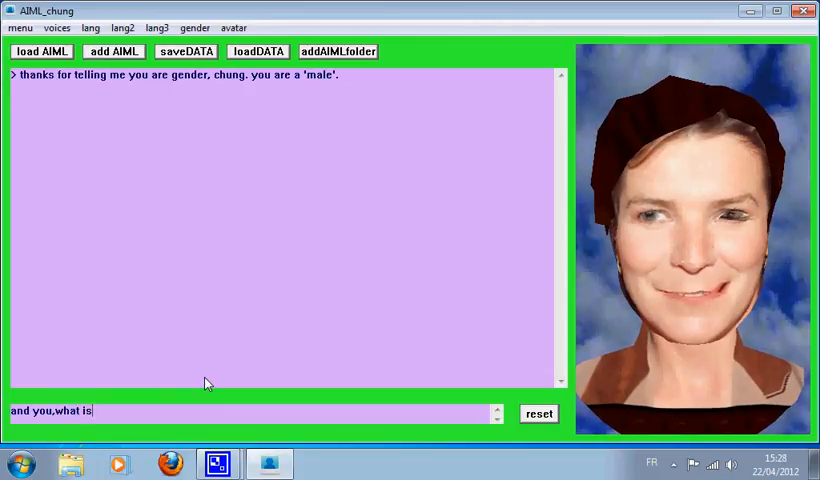
pyautogui.write('your')
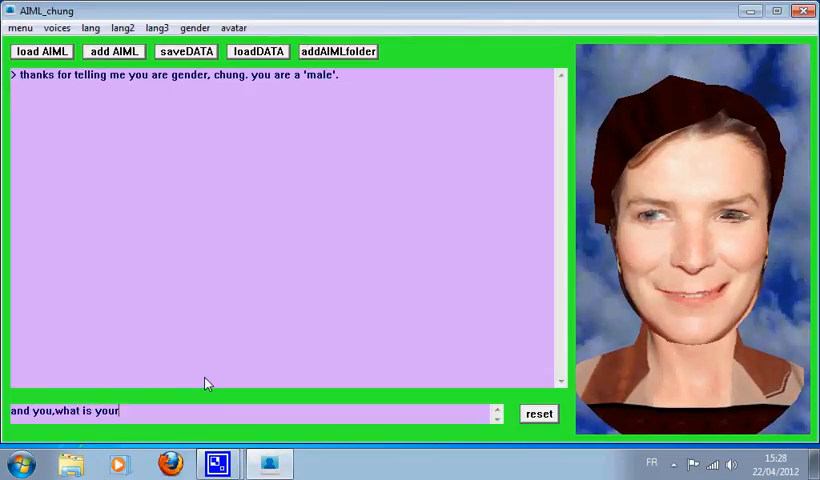
pyautogui.write('gende')
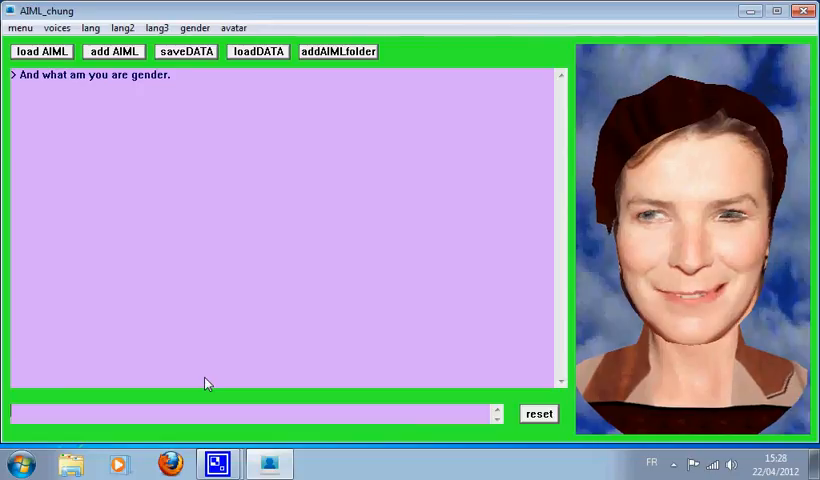
pyautogui.write('wha')
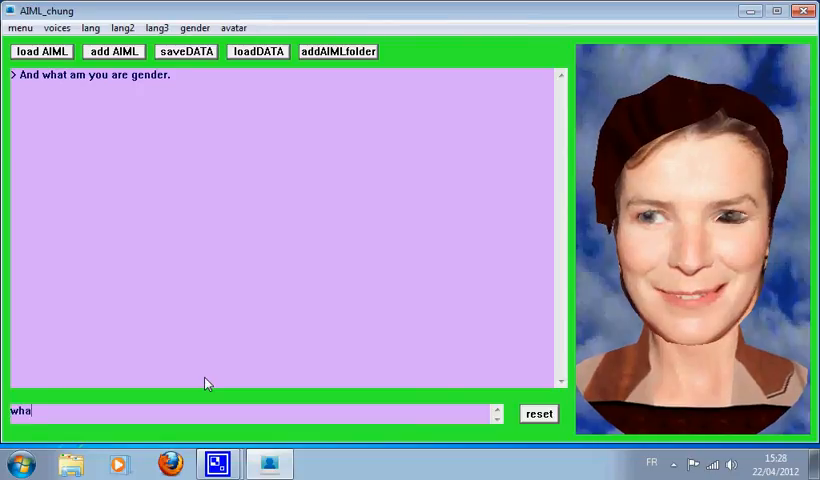
pyautogui.write('what is y')
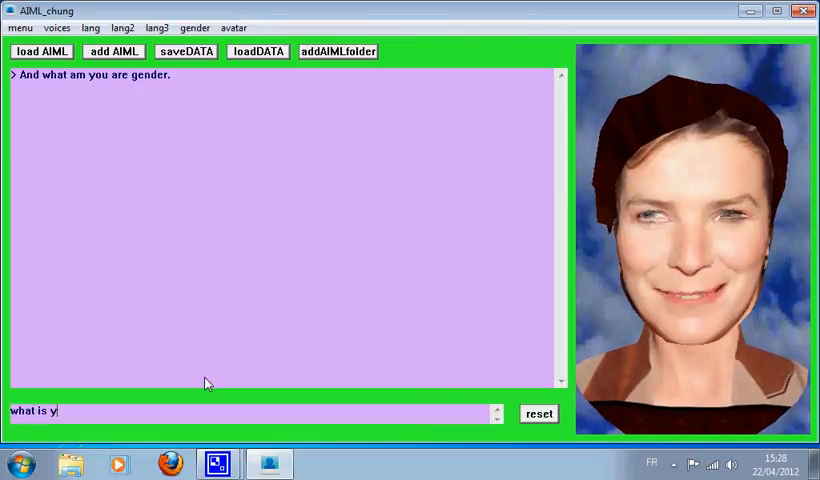
pyautogui.write('our ge')
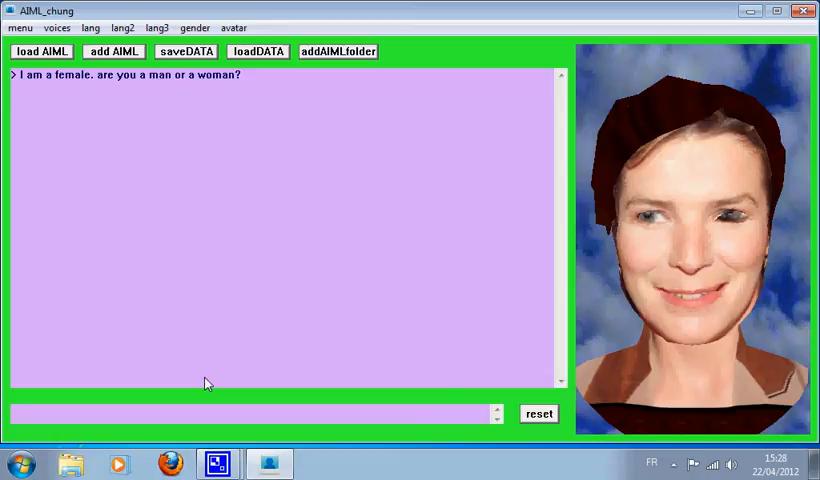
# Step: Reply to Elise about being a man and about gender
pyautogui.write('a')
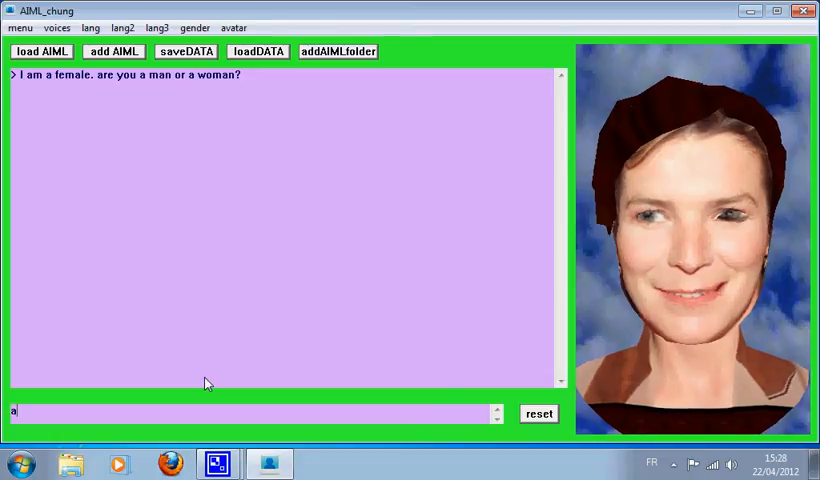
pyautogui.write('ma')
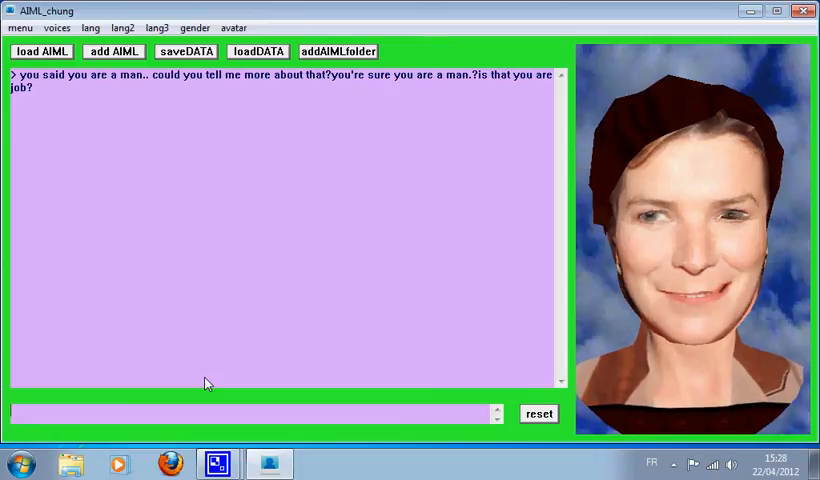
pyautogui.write('it is my g')
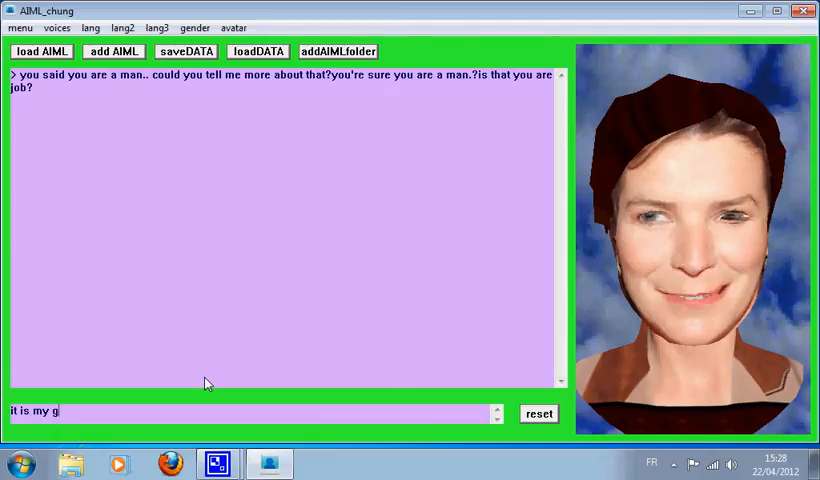
pyautogui.write('ender')
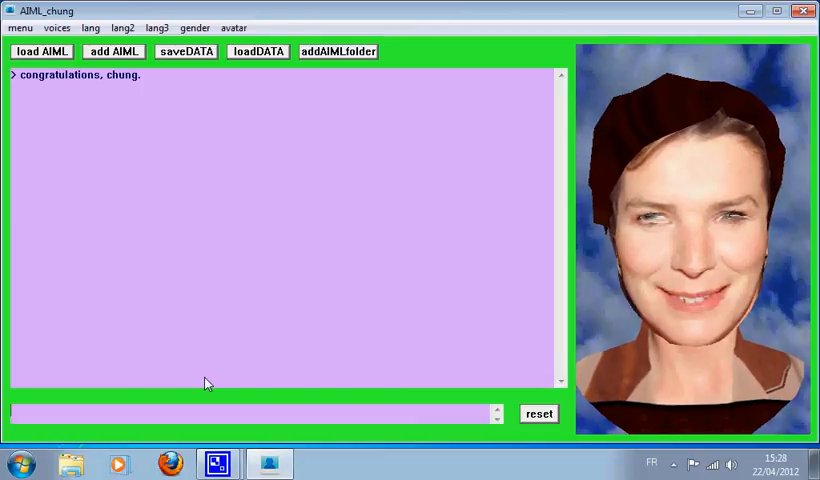
# Step: Ask Elise 'how old are you' and send a follow-up reply
pyautogui.write('how o')
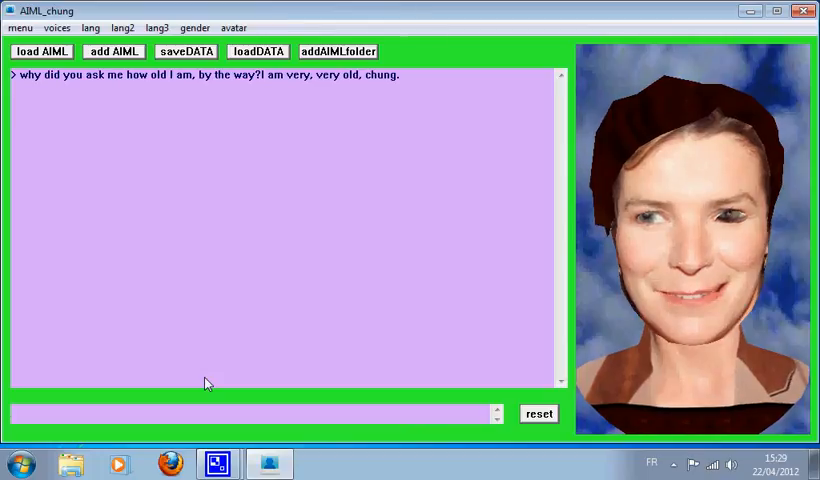
pyautogui.write('c')
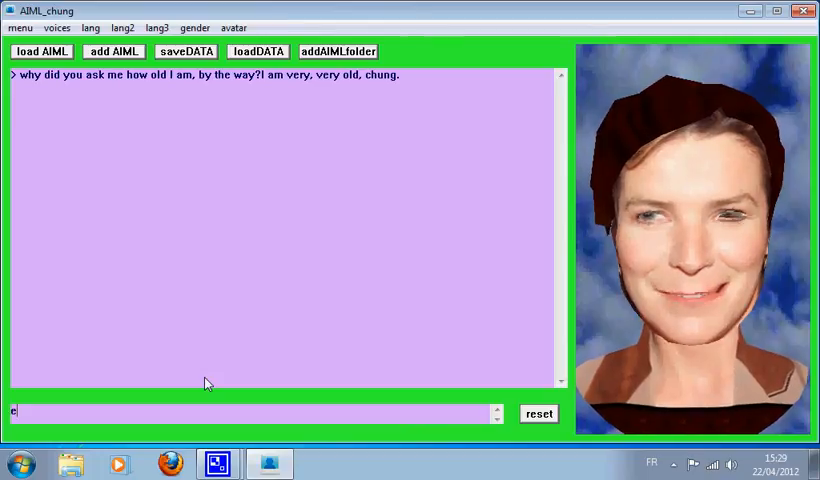
pyautogui.write('noug')
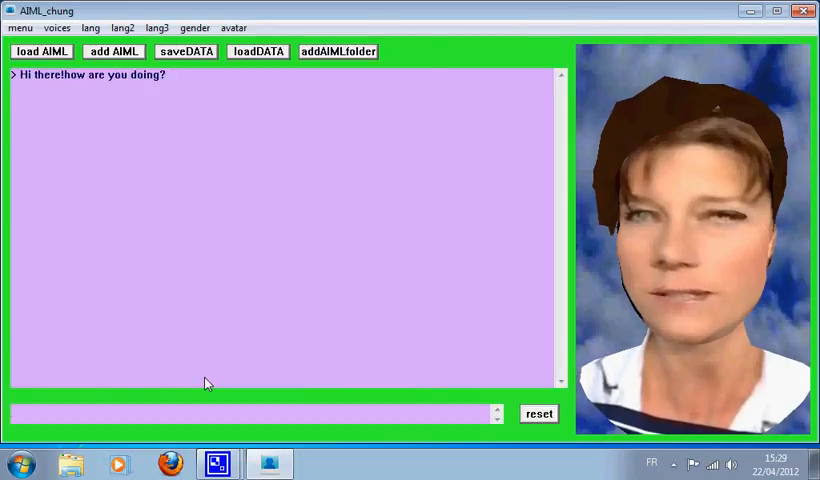
# Step: Ask the new avatar 'what is your name' and greet her with 'hi carol'
pyautogui.write('what')
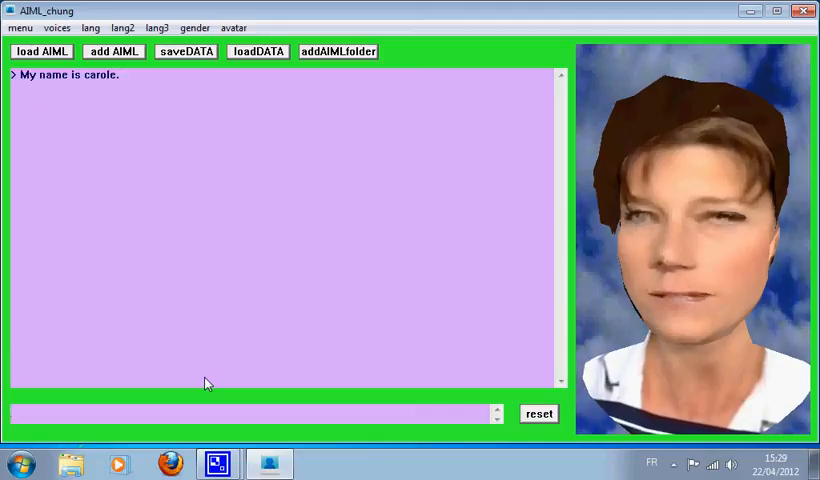
pyautogui.write('hi')
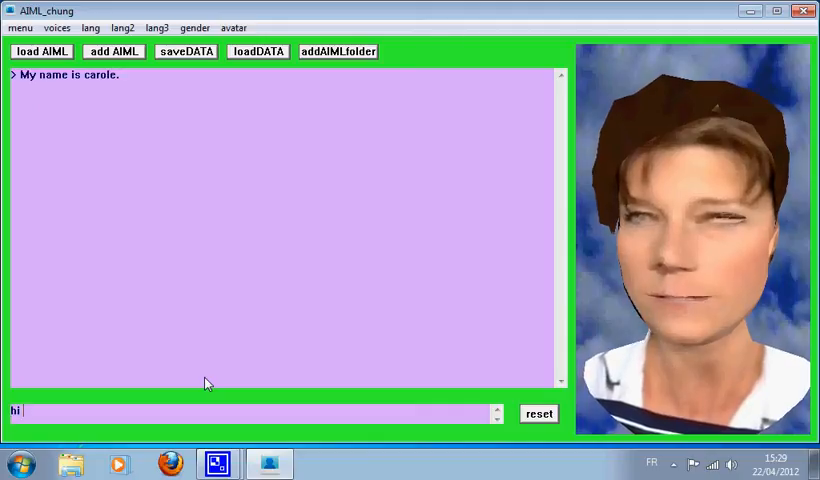
pyautogui.write('carol')
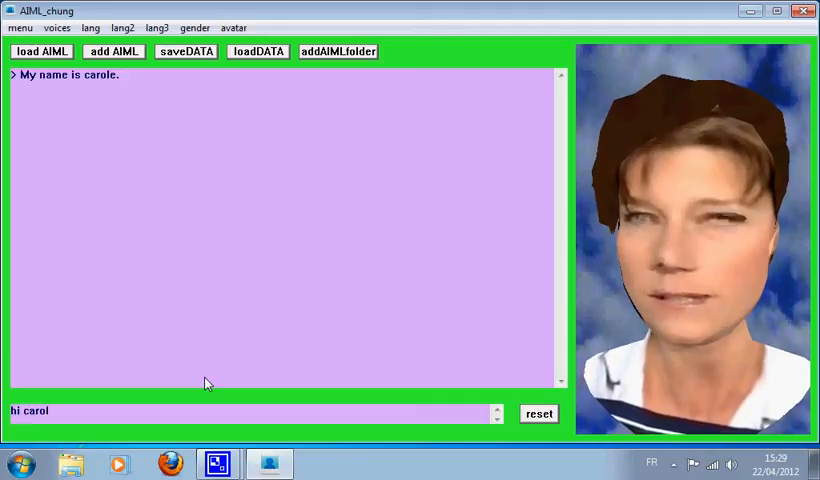
pyautogui.press('enter')
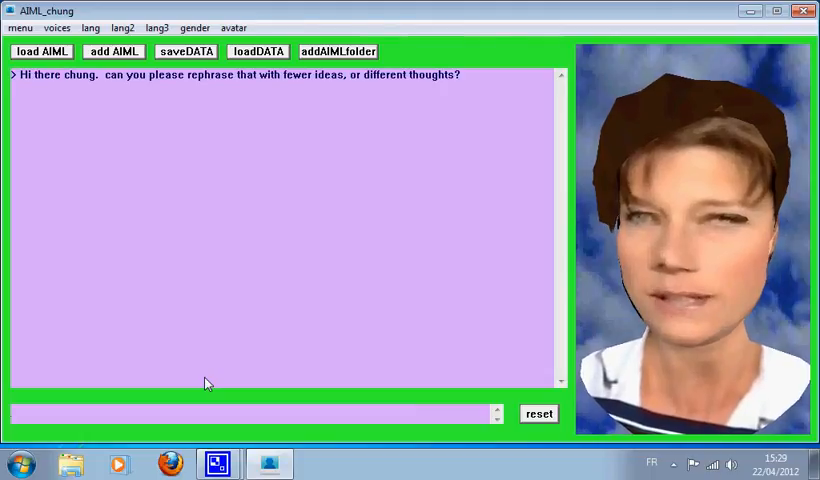
# Step: Tell Carole 'you are beautiful'
pyautogui.write('you are')
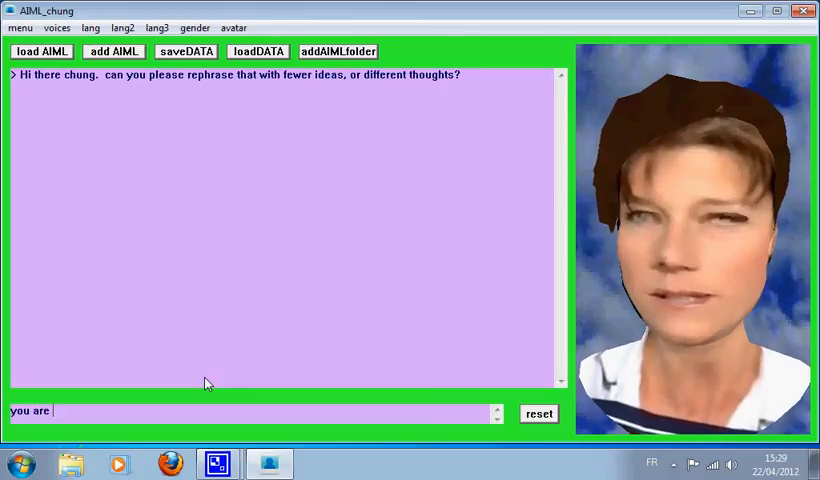
pyautogui.write('b')
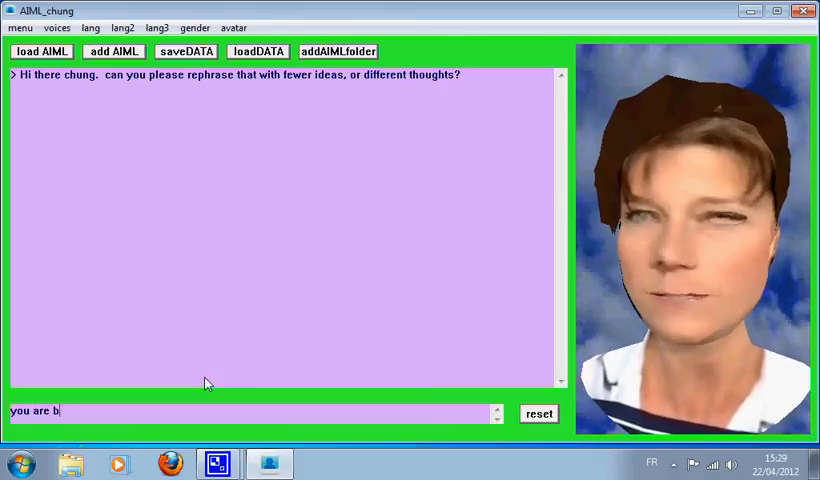
pyautogui.write('eautifull')
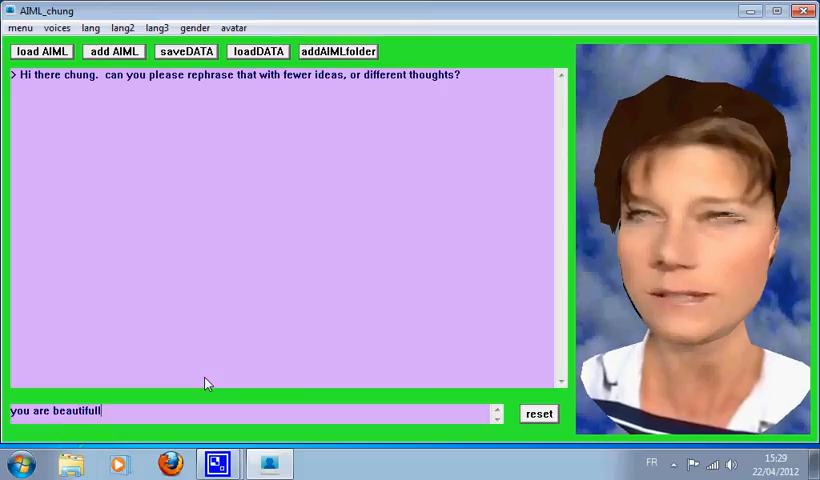
pyautogui.write(',car')
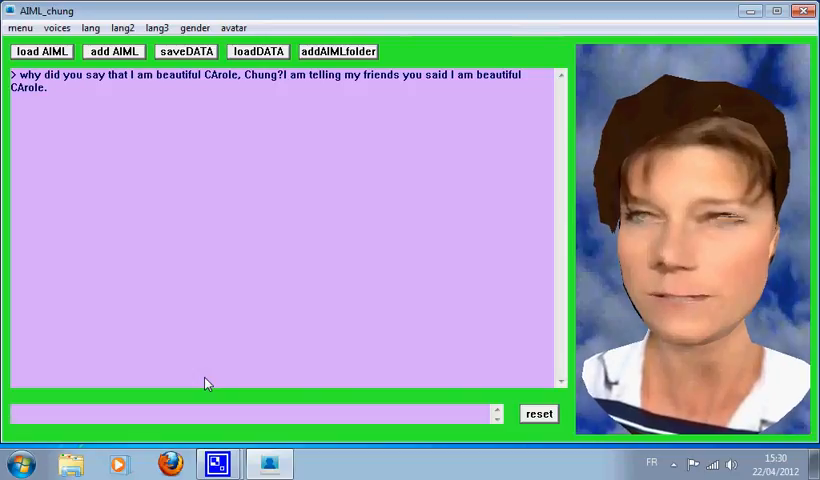
# Step: Repeat 'you are beautiful' to Carole and begin typing a follow-up message
pyautogui.write('y')
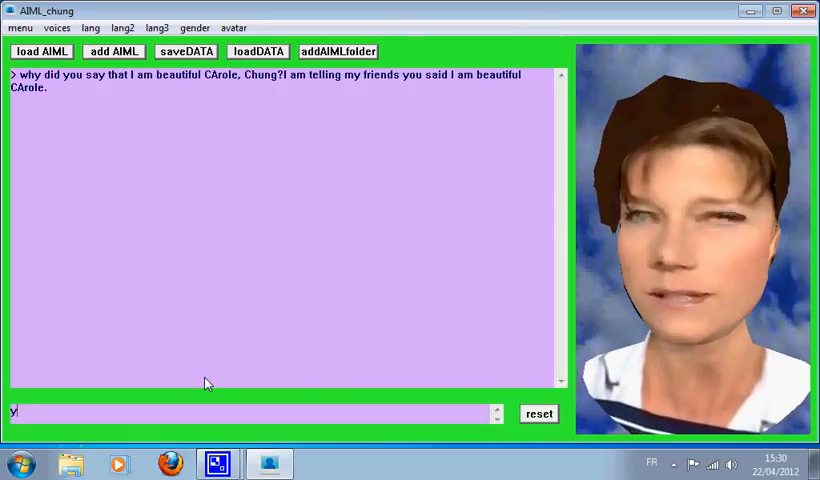
pyautogui.write('ou s')
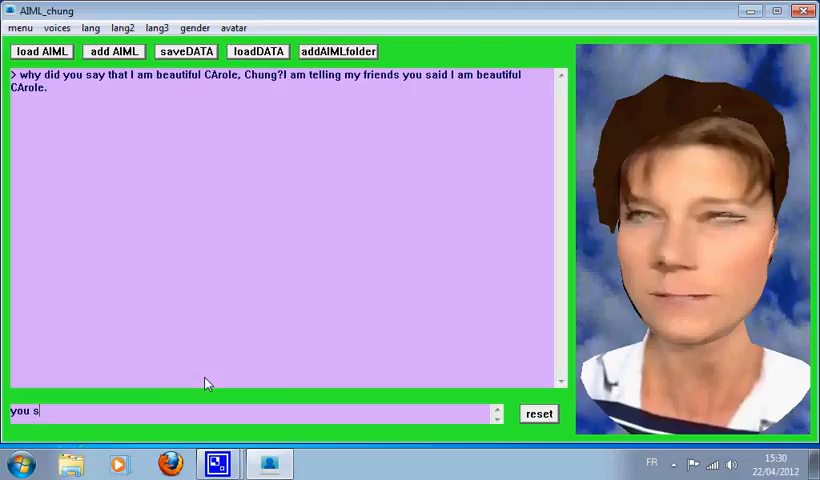
pyautogui.write('are')
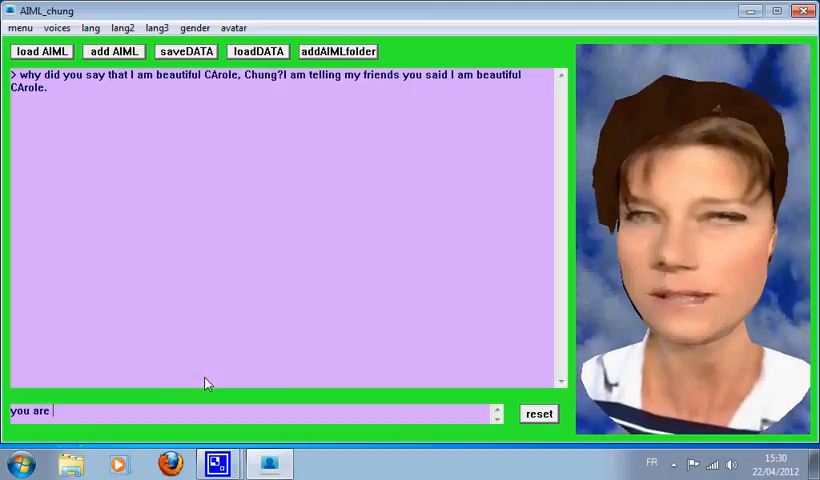
pyautogui.write('beau')
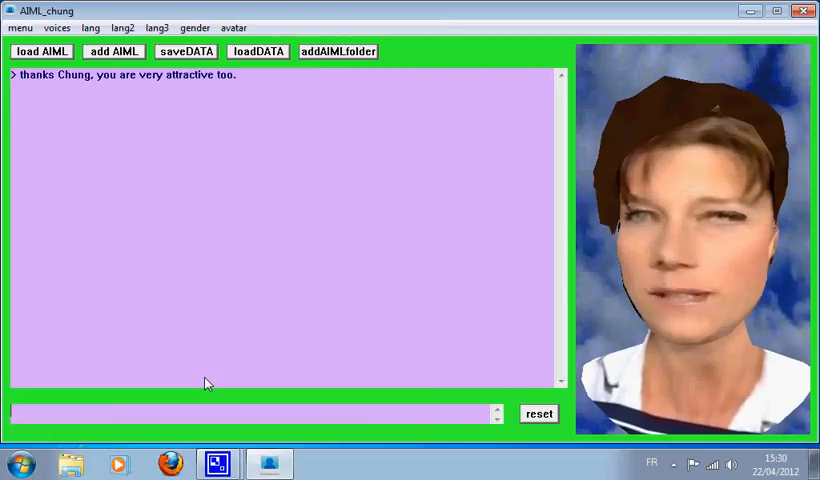
pyautogui.write('i k')
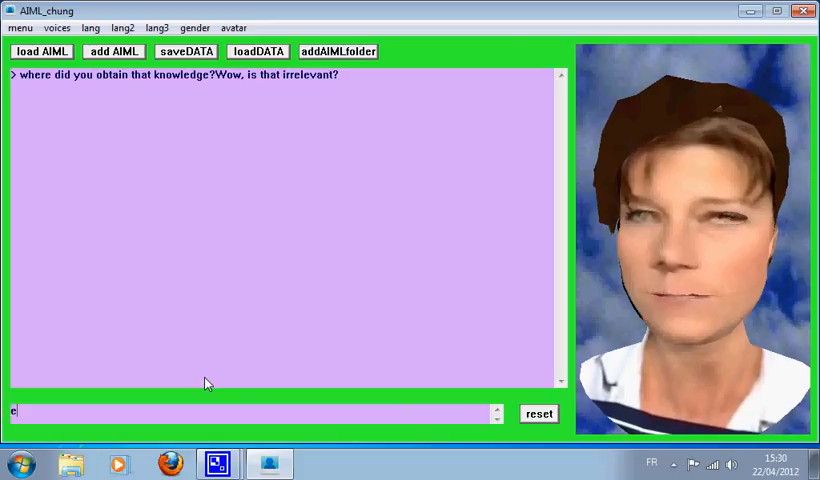
pyautogui.write('no')
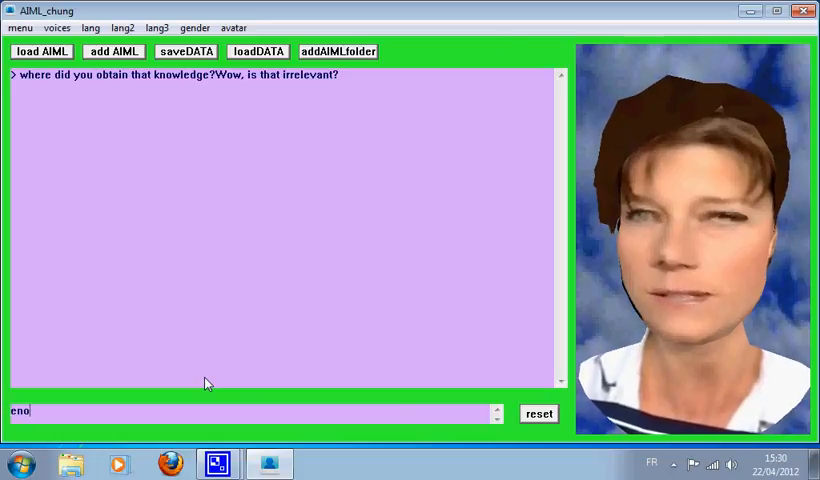